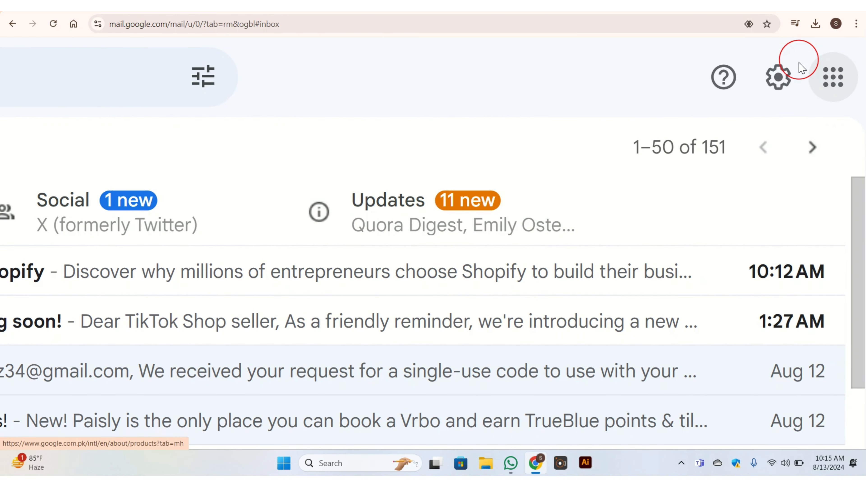
# Step: Open Gmail's full settings page on the General section
pyautogui.click(778, 77)
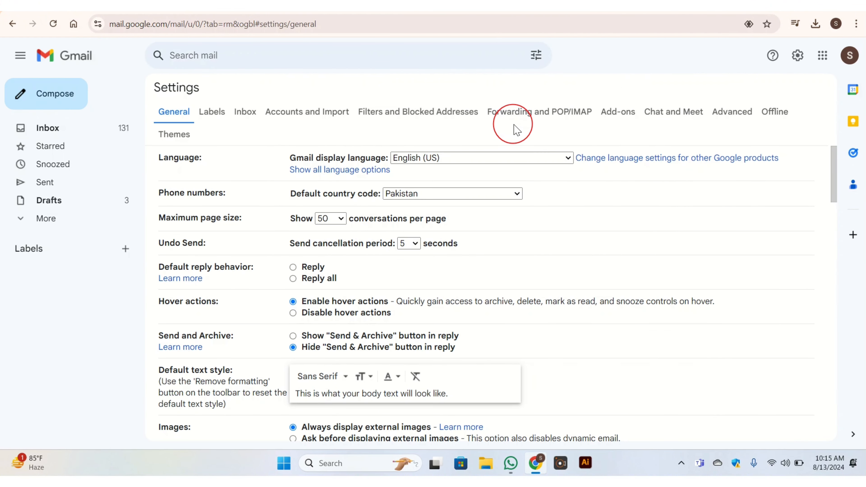
pyautogui.moveTo(212, 259)
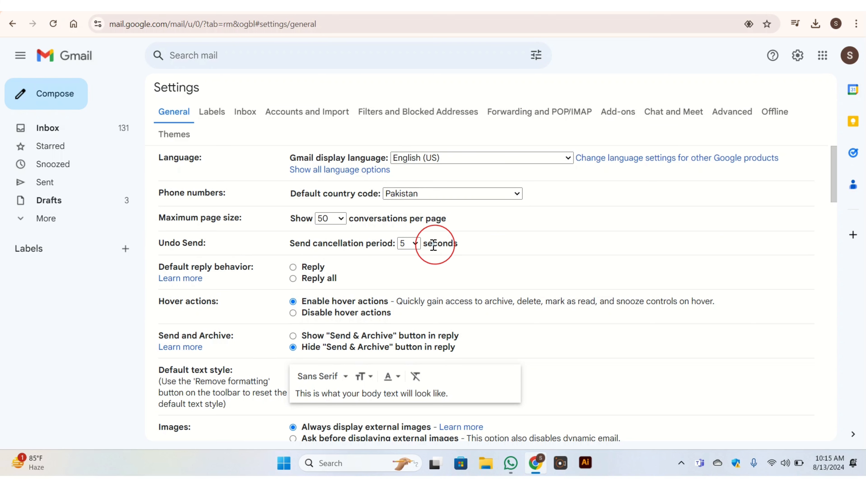
# Step: Change the Undo Send cancellation period from 5 to 30 seconds
pyautogui.click(408, 244)
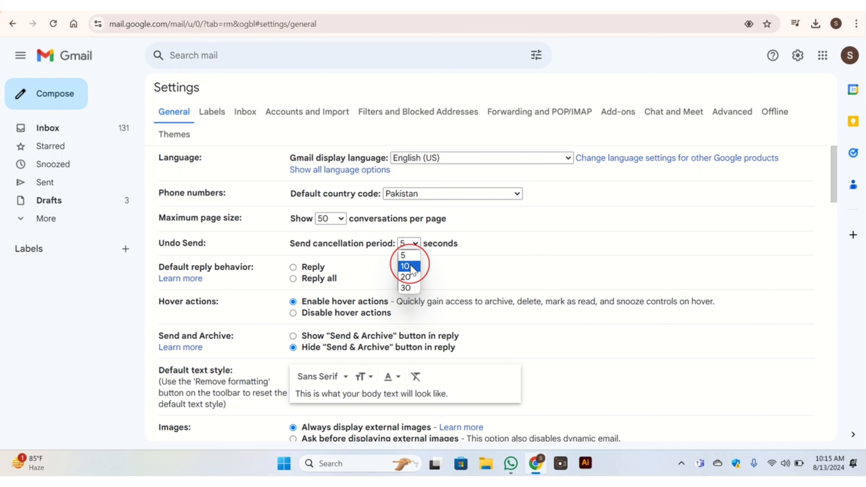
pyautogui.click(405, 288)
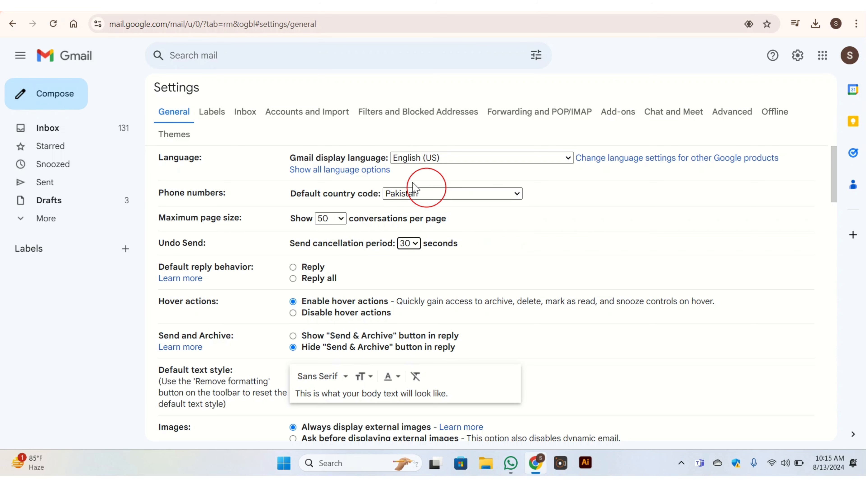
pyautogui.moveTo(74, 23)
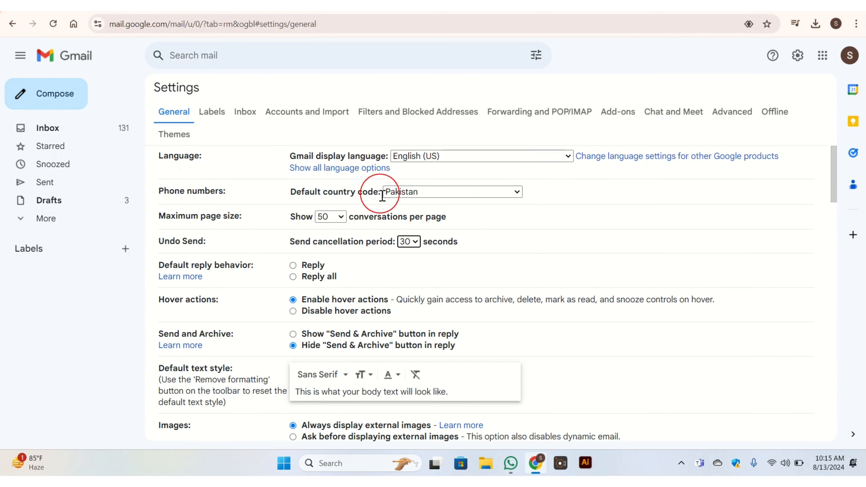
# Step: Save the 30-second undo-send setting and start a new message from the inbox
pyautogui.scroll(-3)
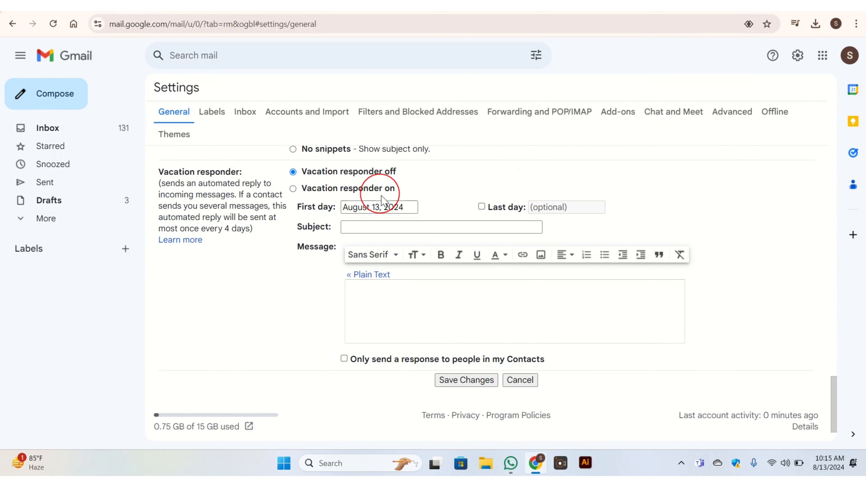
pyautogui.click(466, 380)
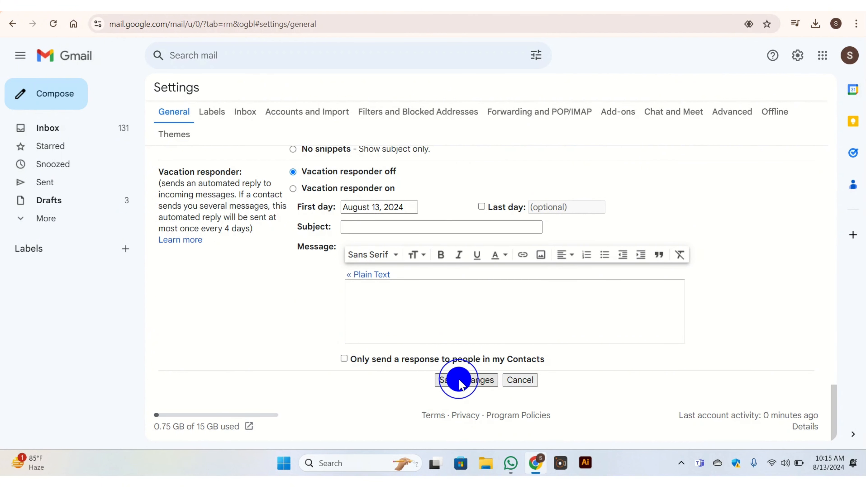
pyautogui.click(466, 380)
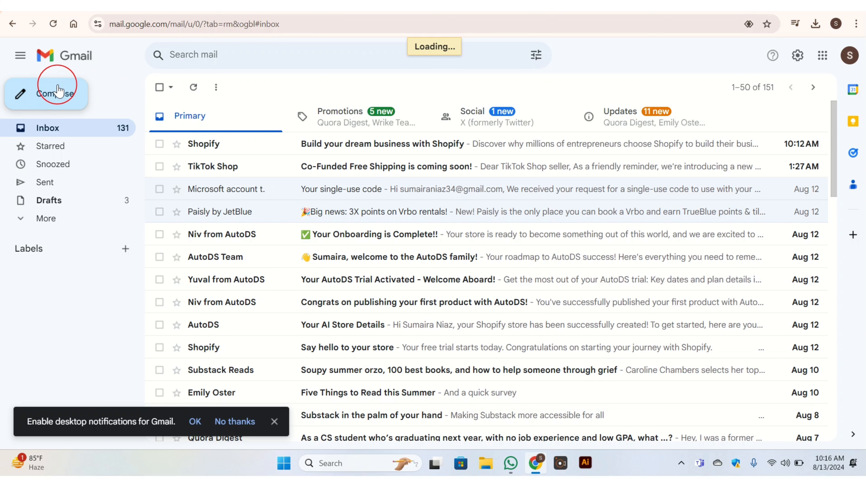
pyautogui.click(46, 94)
pyautogui.write('1')
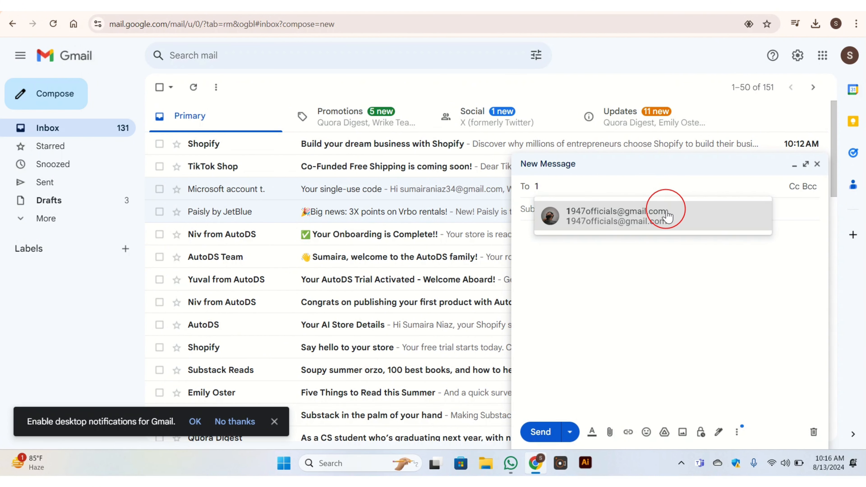
# Step: Address the message to the suggested contact and enter 'hii' as its subject and body
pyautogui.click(618, 215)
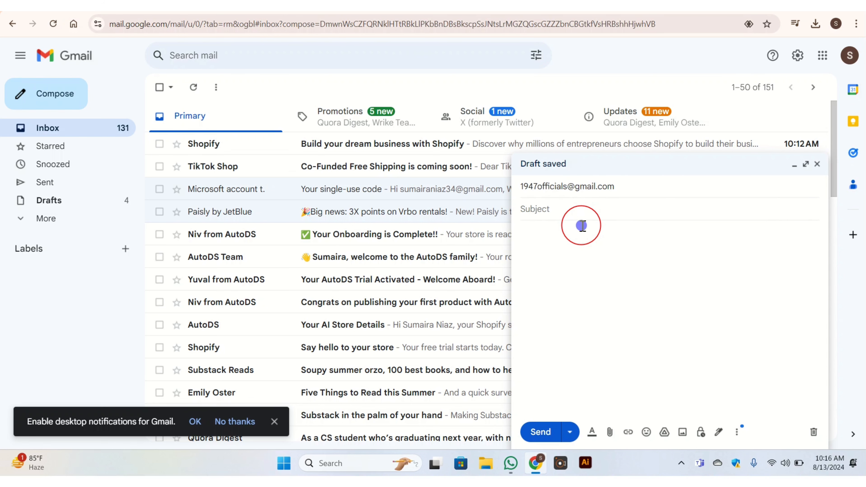
pyautogui.write('hii')
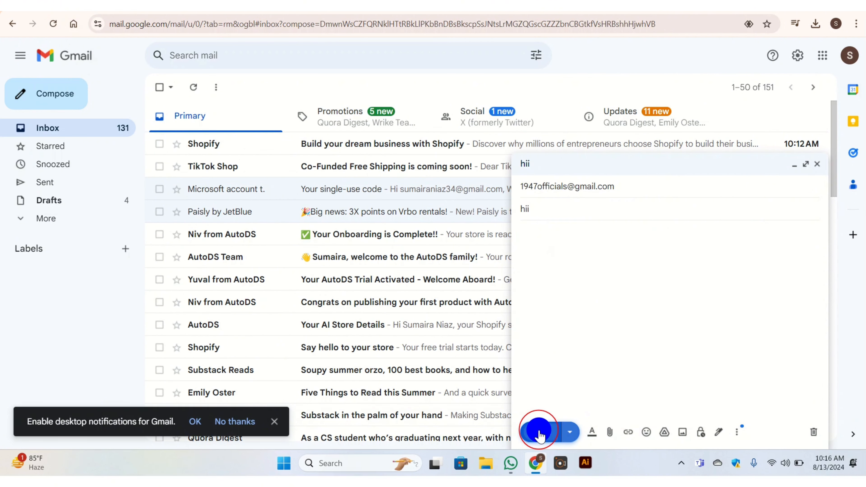
# Step: Send the 'hii' test message, then undo the send from the notification
pyautogui.click(539, 433)
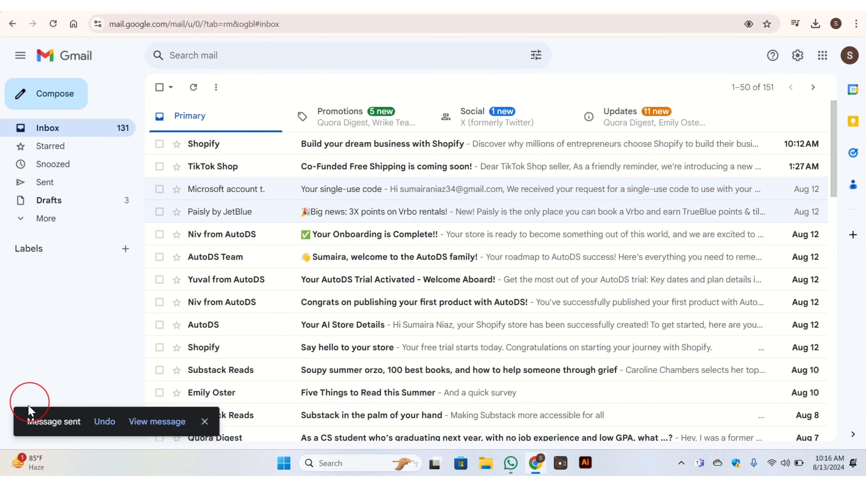
pyautogui.click(104, 422)
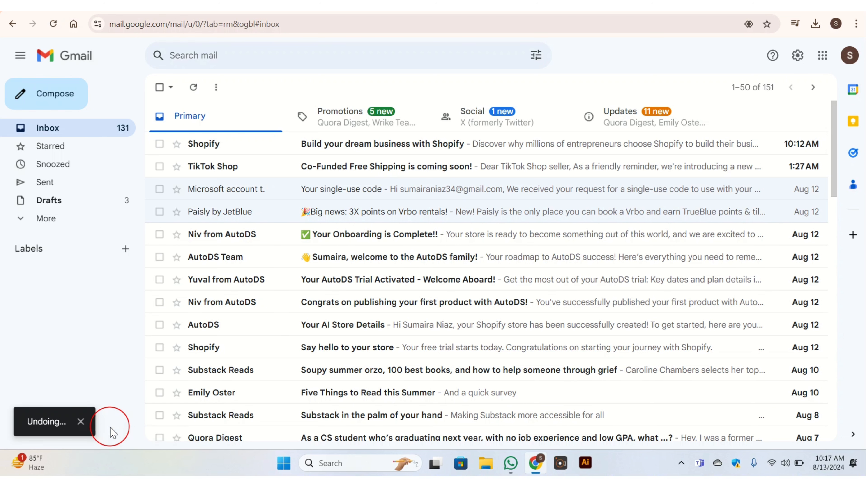
pyautogui.click(109, 422)
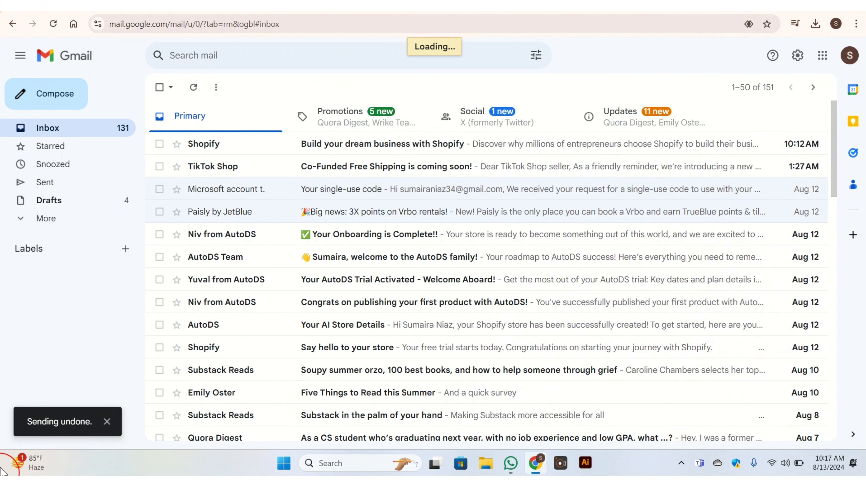